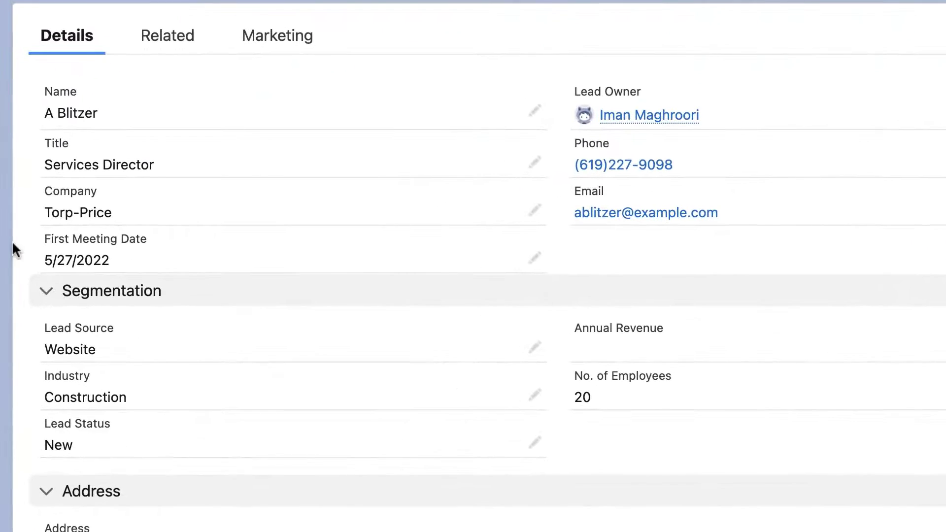
mouse_move(208, 267)
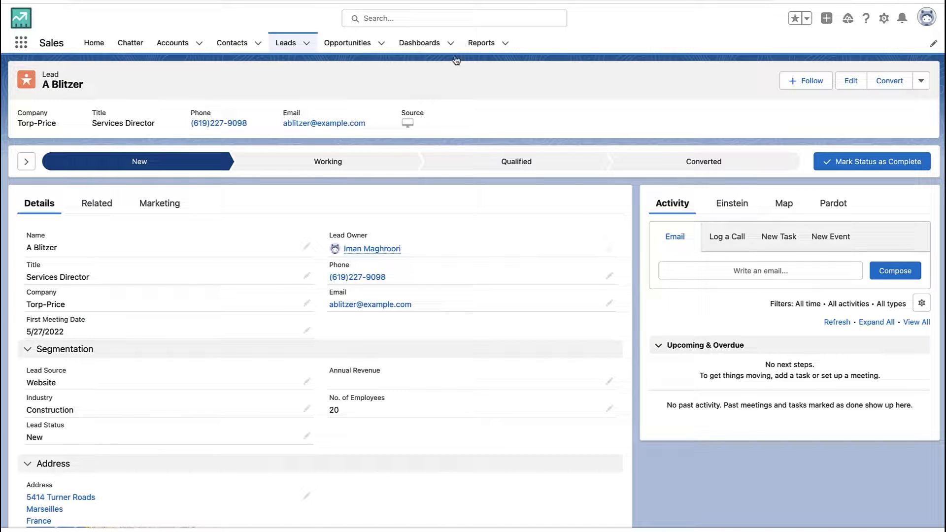
Create a new report using the Leads report type, found by searching 'lead'
left_click(481, 42)
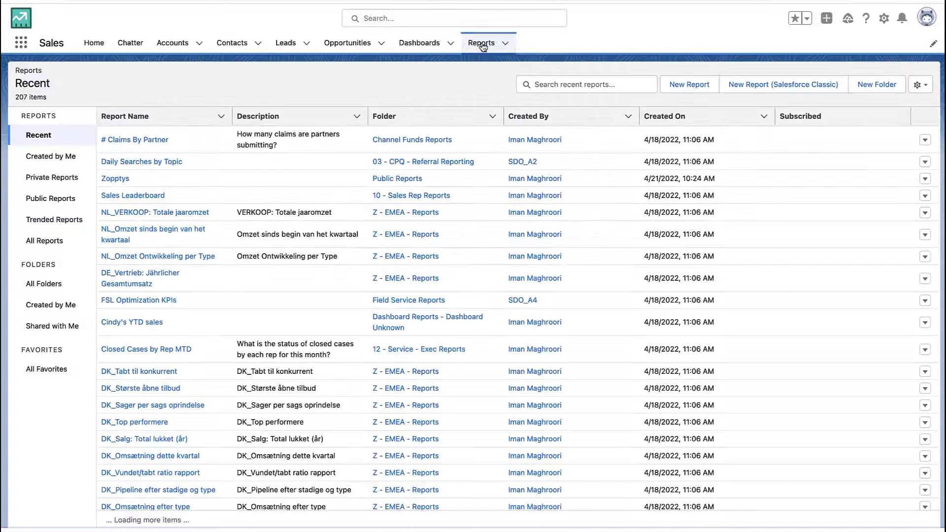
left_click(688, 85)
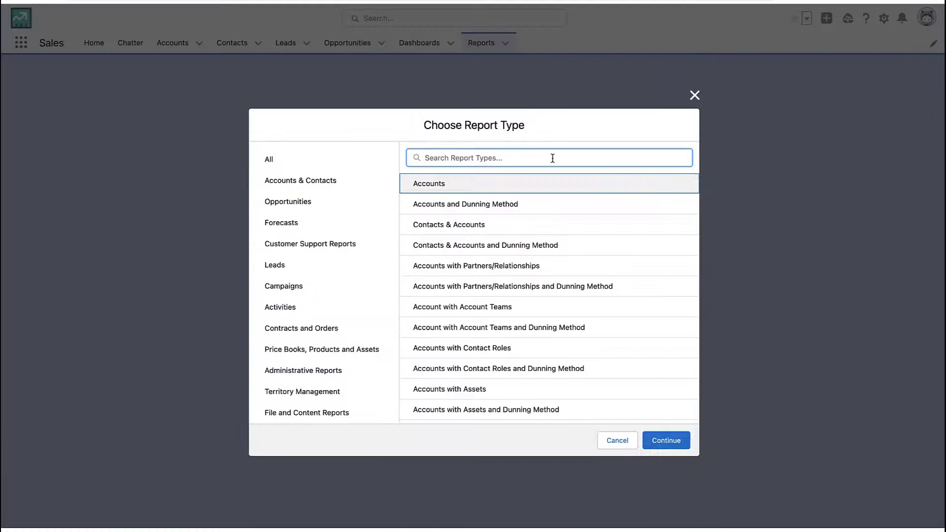
type("lead")
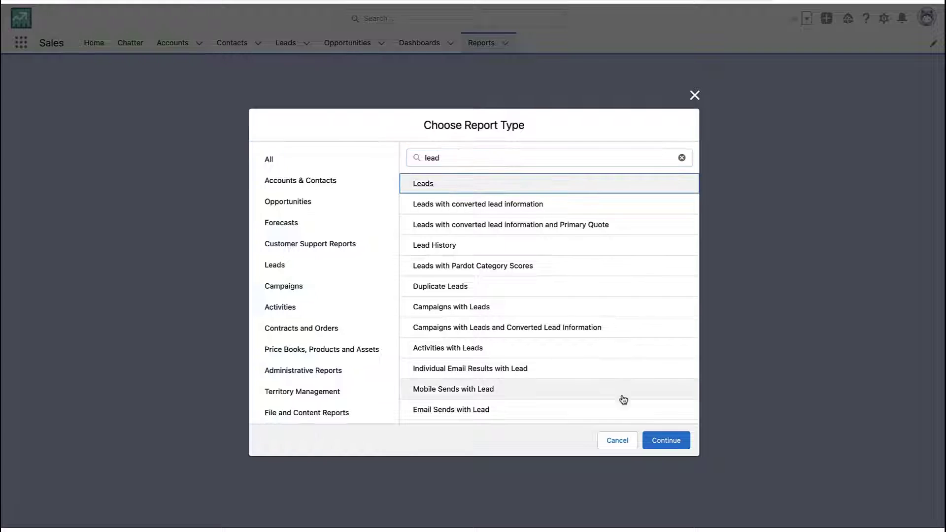
left_click(665, 440)
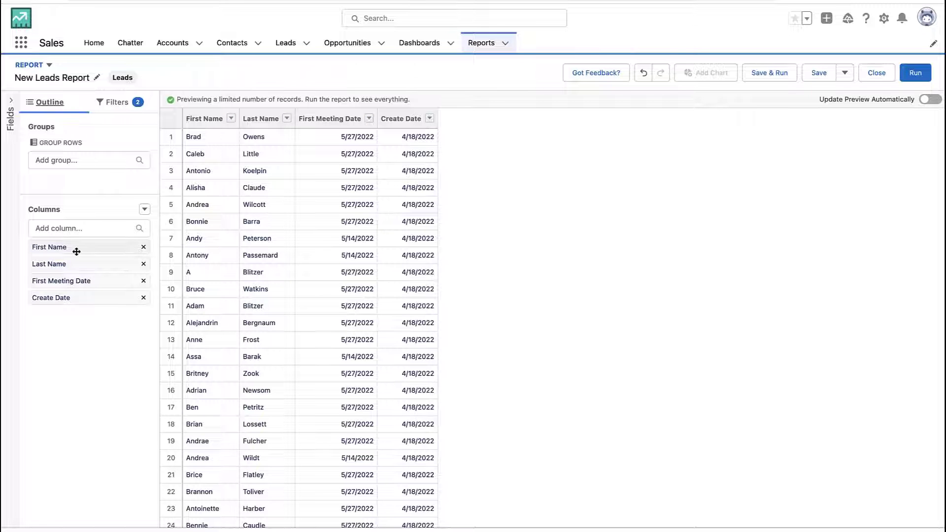
mouse_move(103, 249)
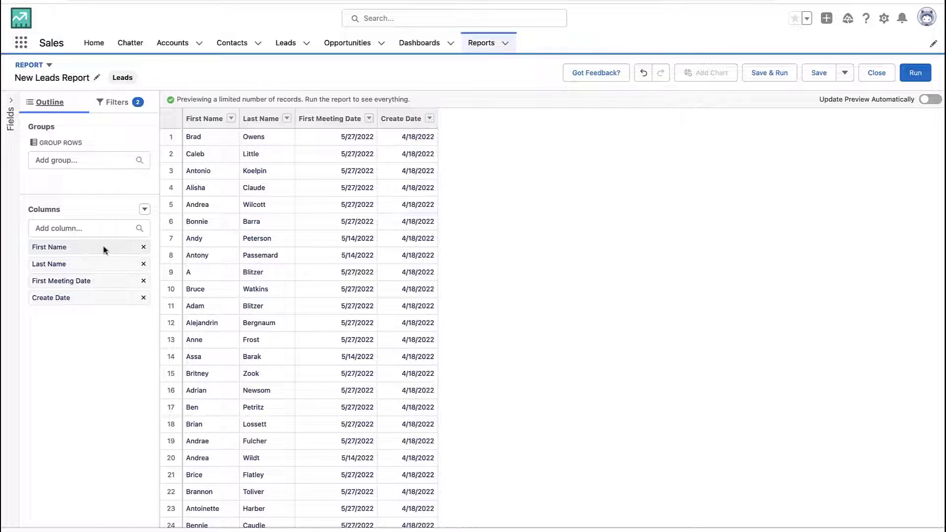
Add a row-level formula column named 'Number of Days'
left_click(145, 209)
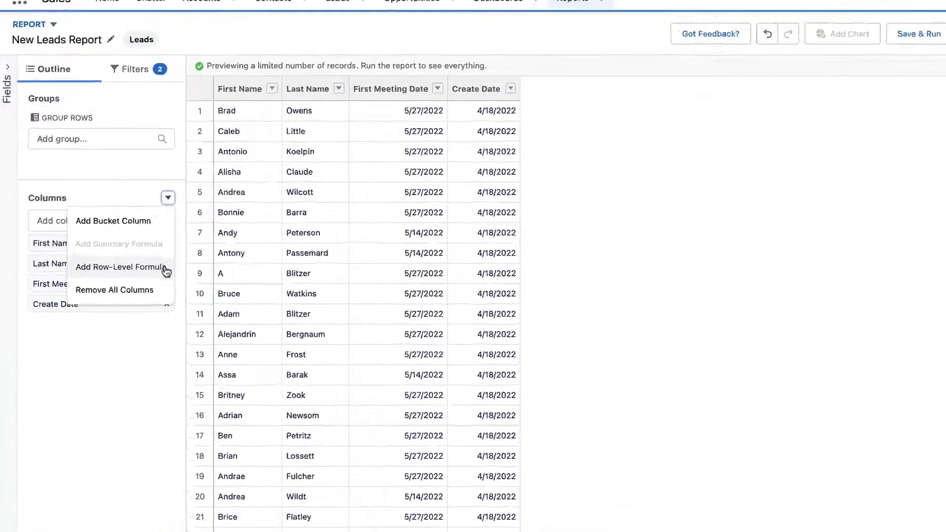
left_click(121, 267)
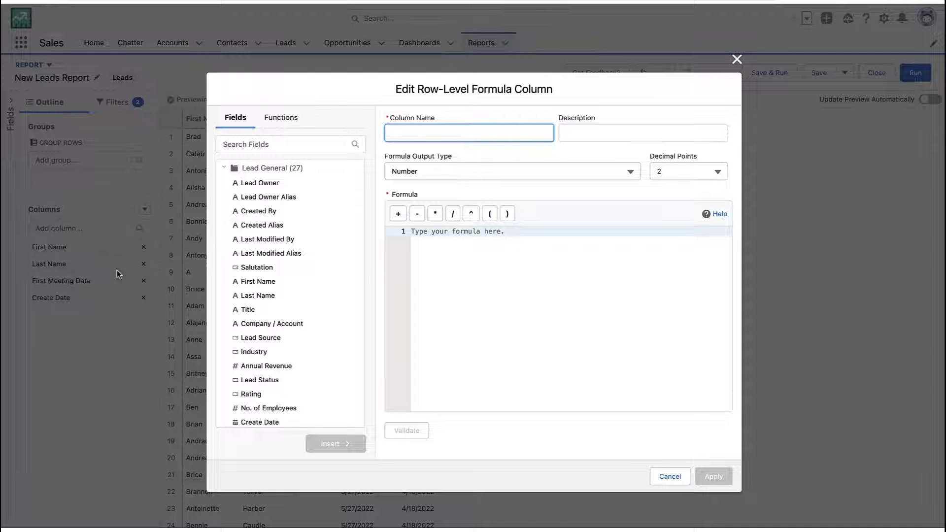
type("Number of")
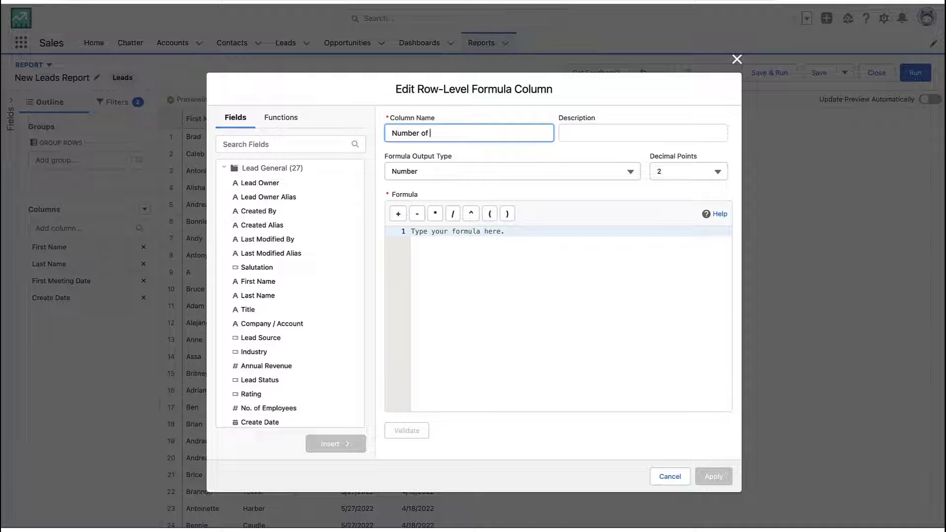
type("Days")
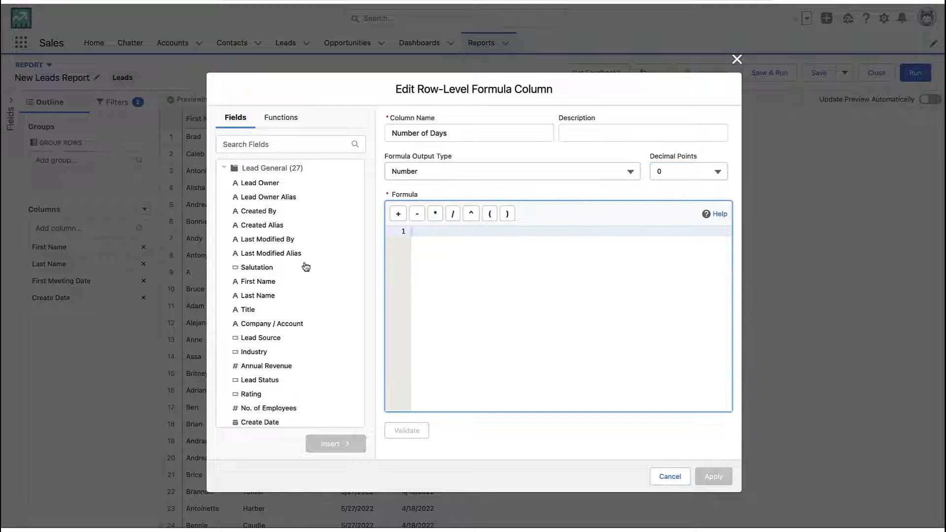
scroll("down", 3)
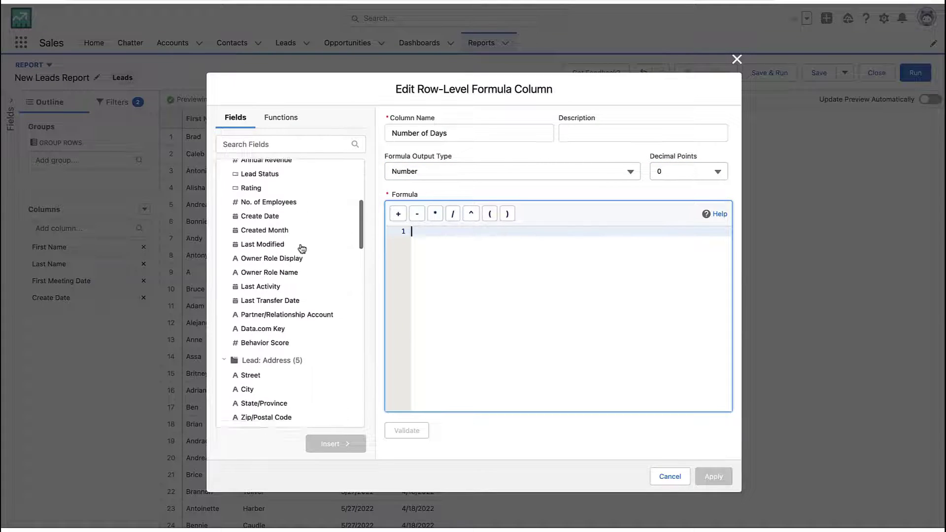
Build the formula First Meeting Date minus Create Date and validate it
type("date")
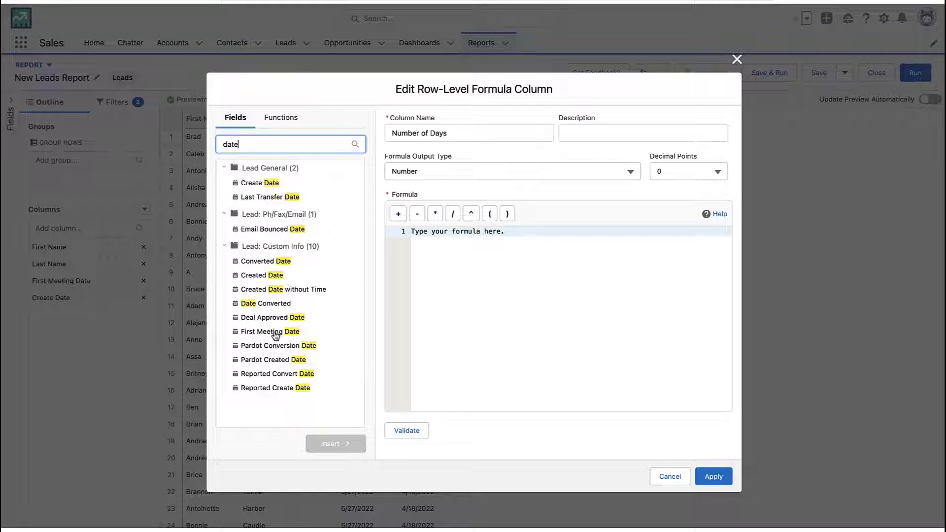
left_click(269, 331)
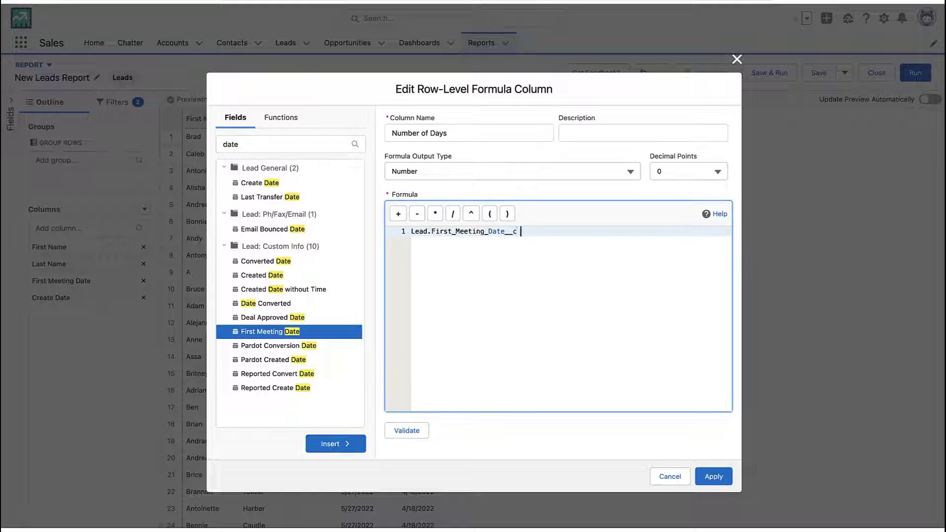
left_click(417, 213)
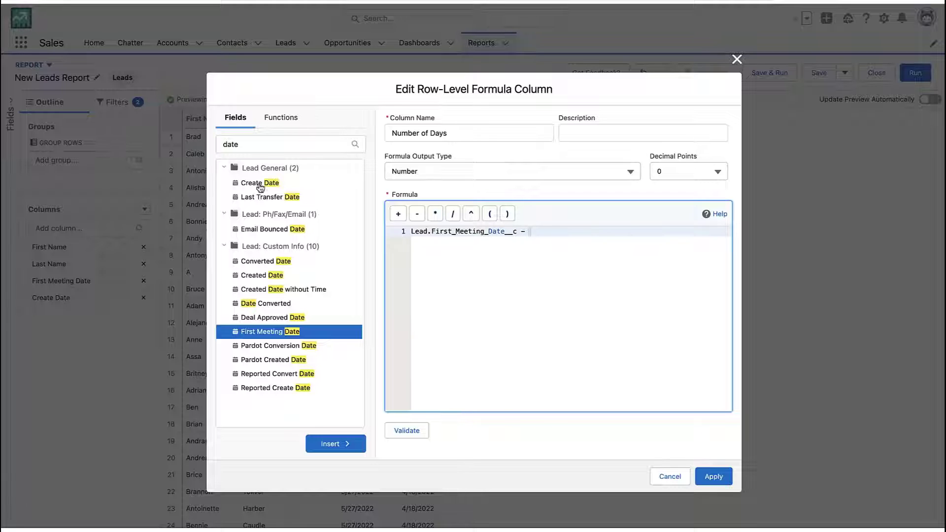
left_click(261, 183)
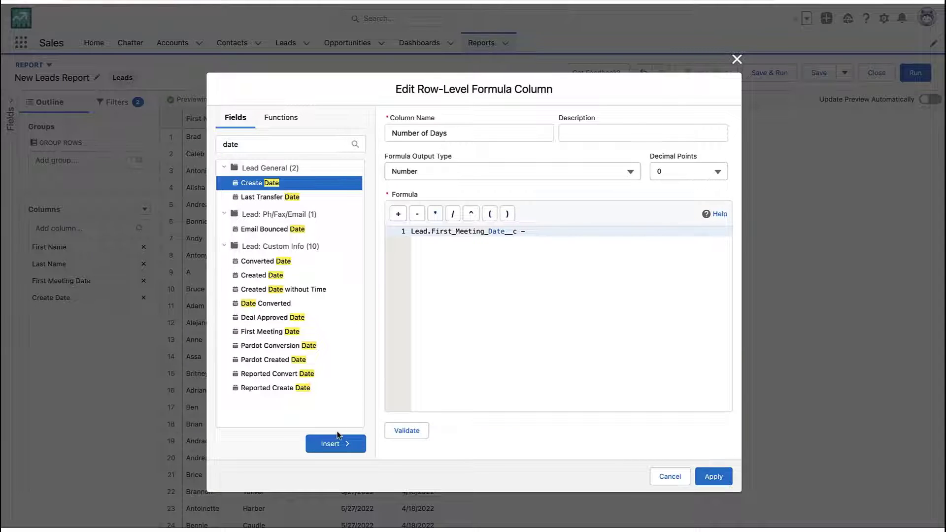
left_click(335, 444)
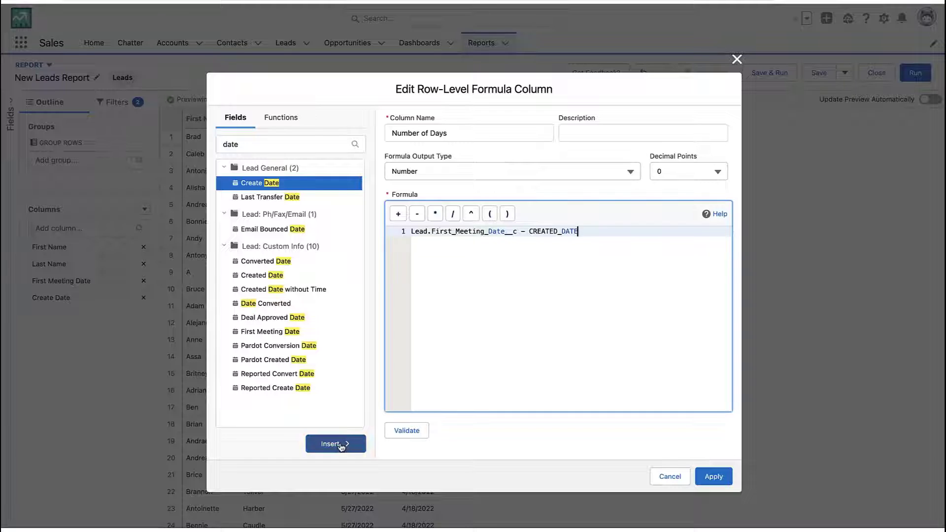
left_click(406, 430)
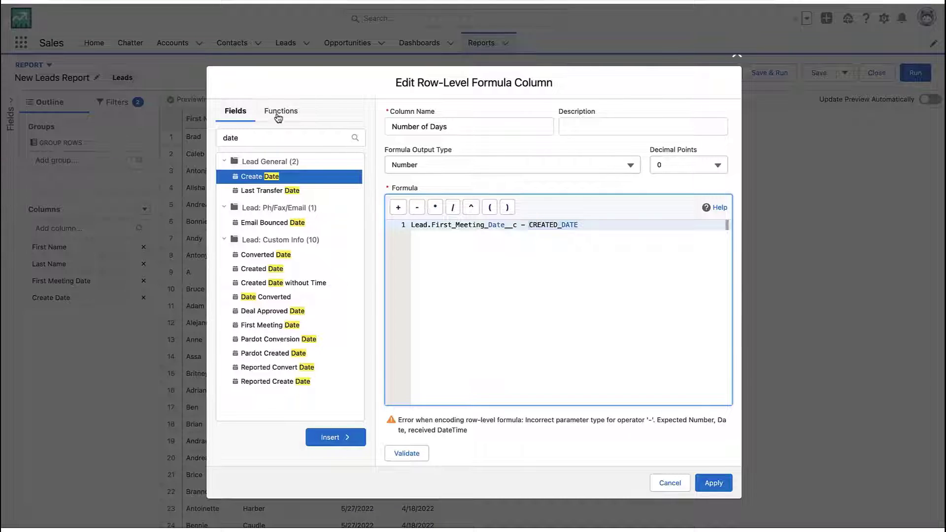
Wrap Create Date in DATEVALUE() and re-validate until the formula shows Valid
left_click(281, 111)
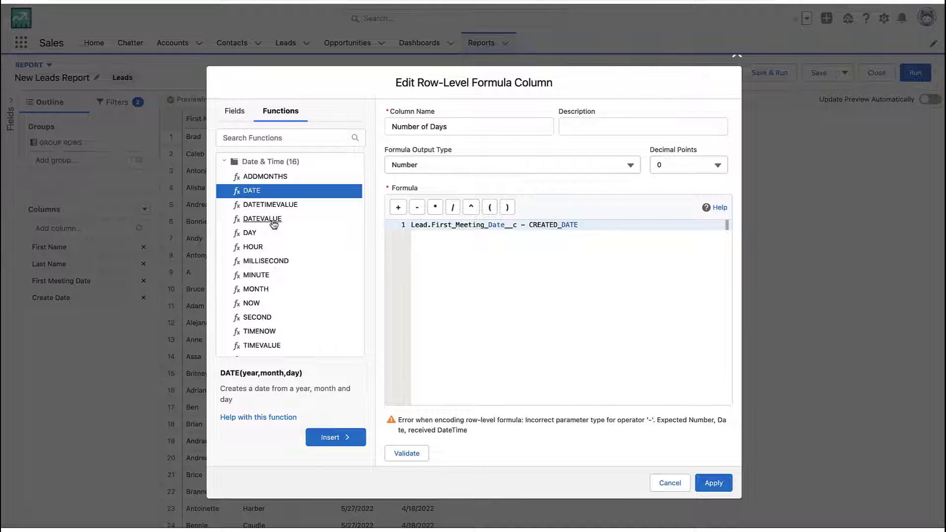
left_click(330, 437)
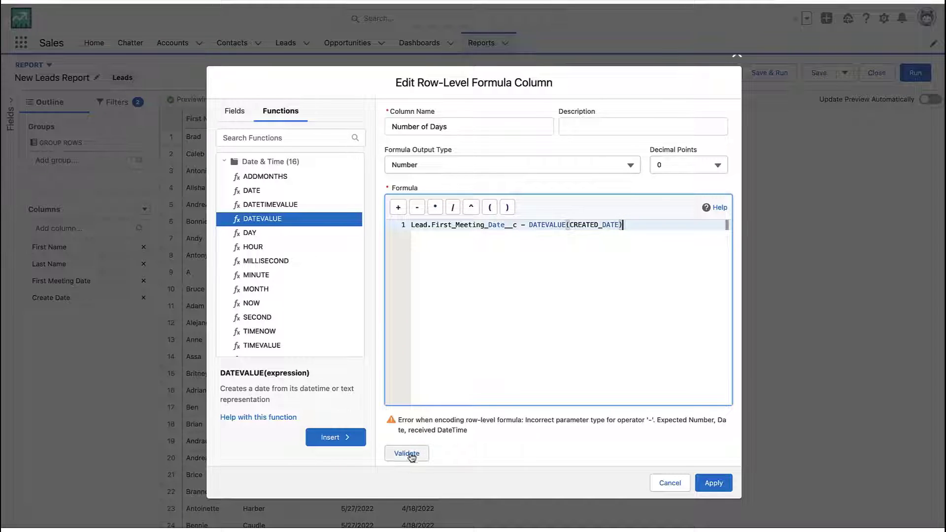
left_click(407, 453)
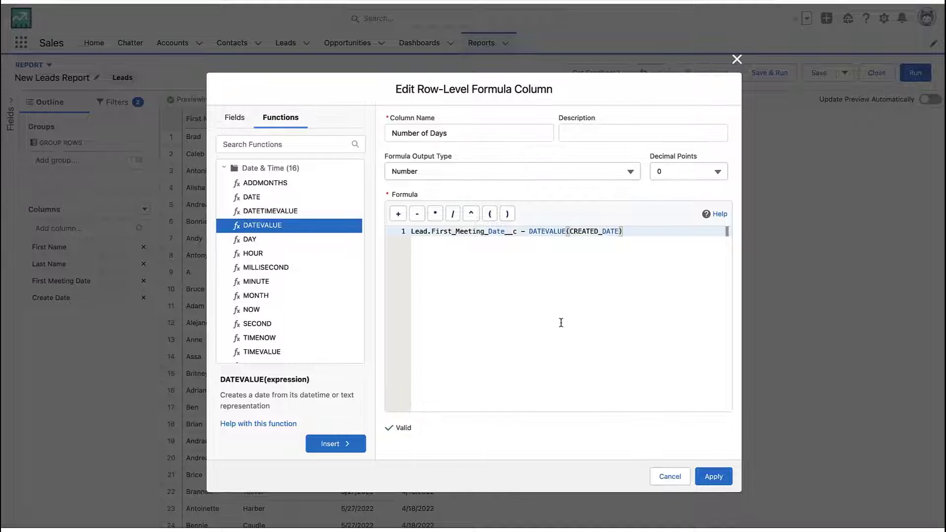
left_click(573, 231)
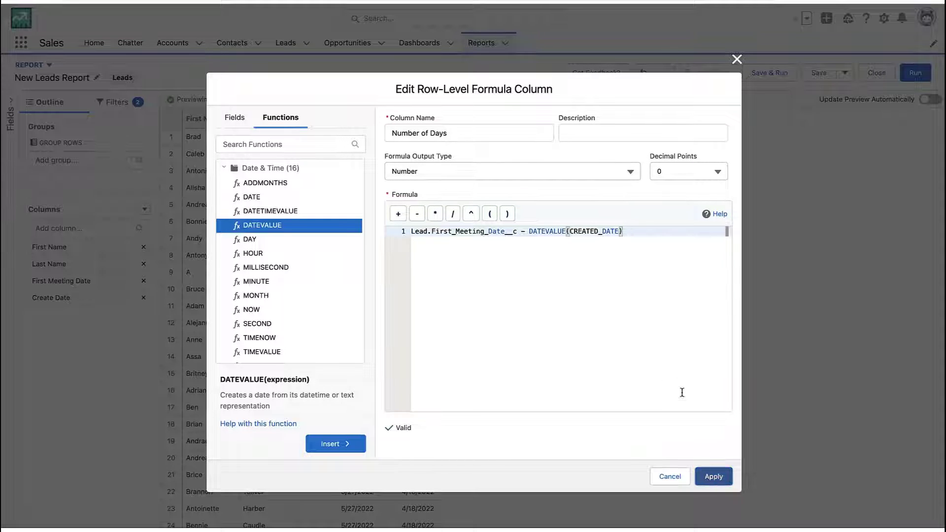
left_click(713, 476)
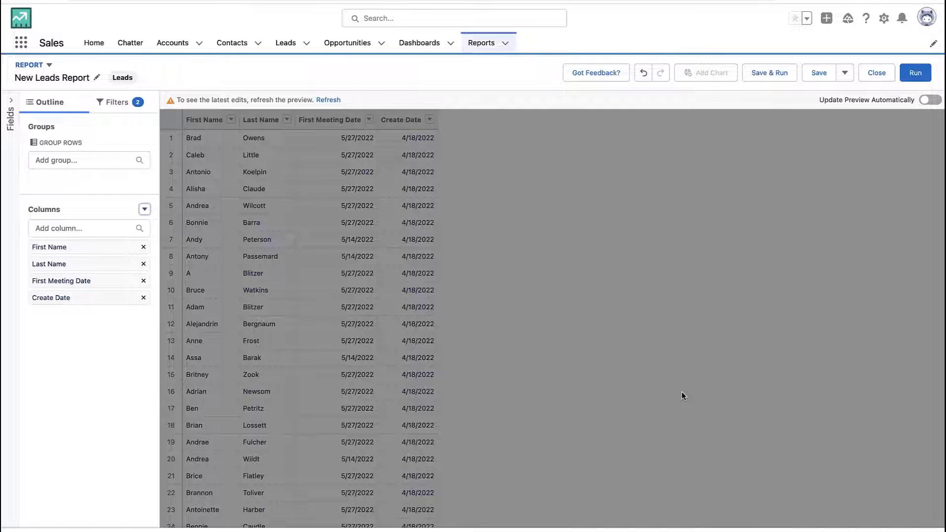
left_click(328, 100)
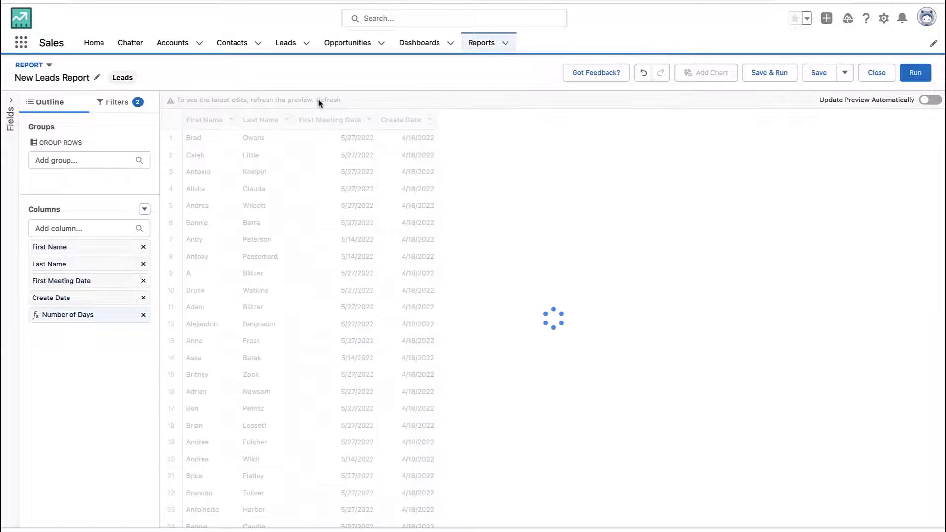
left_click(331, 99)
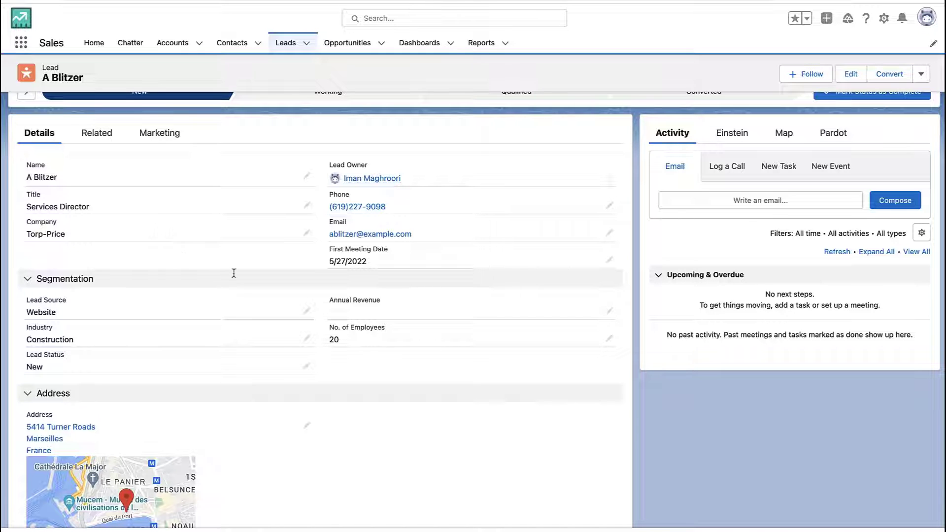
mouse_move(902, 18)
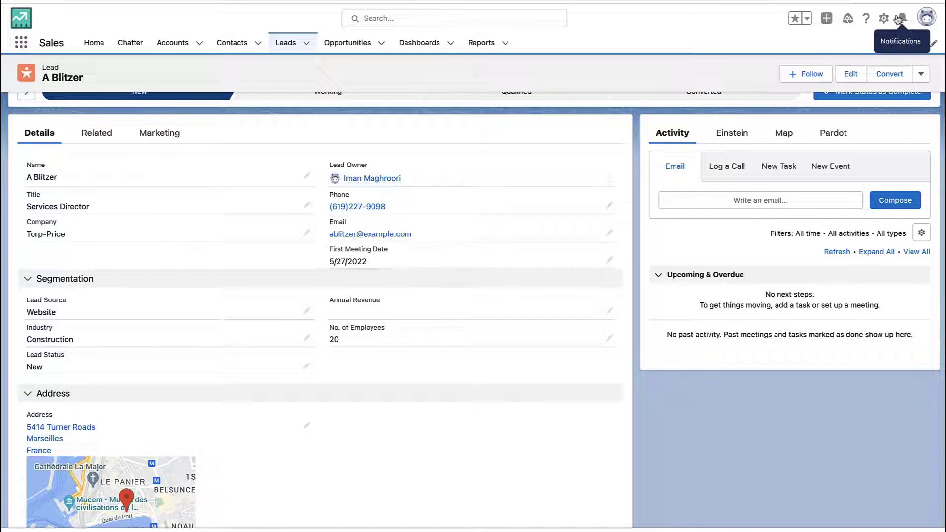
Create a new Lead formula field returning Number with 0 decimal places
left_click(883, 18)
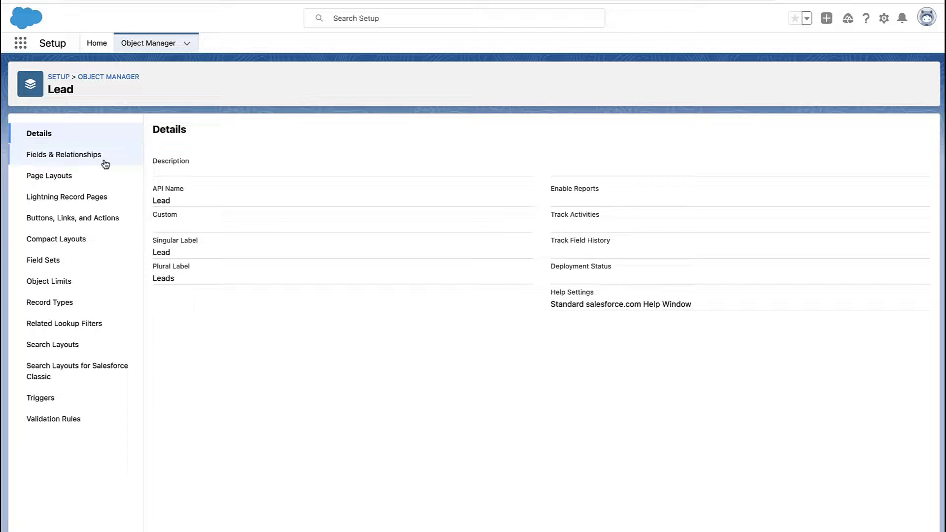
left_click(63, 154)
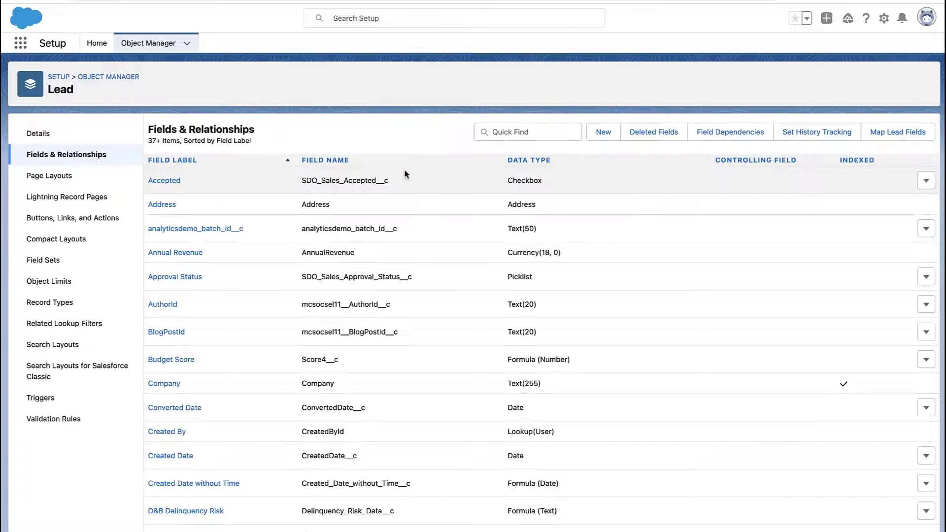
left_click(602, 131)
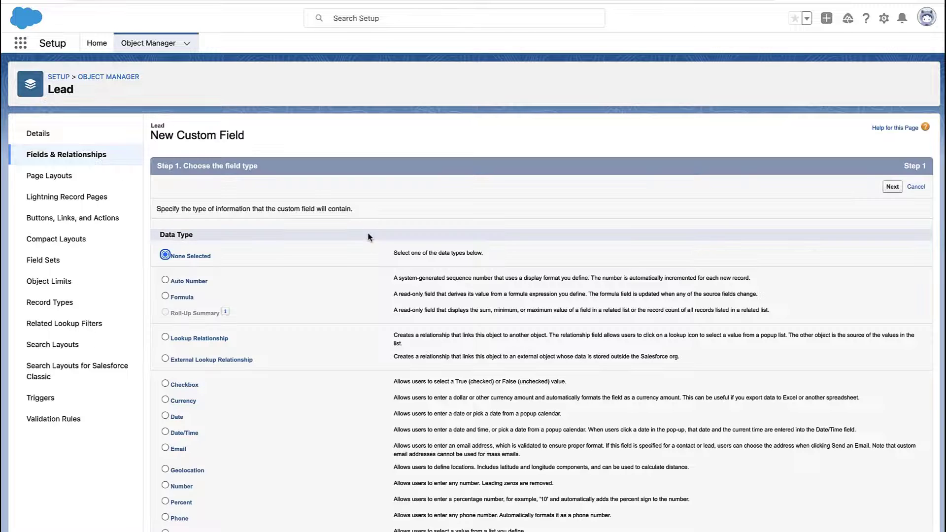
left_click(165, 296)
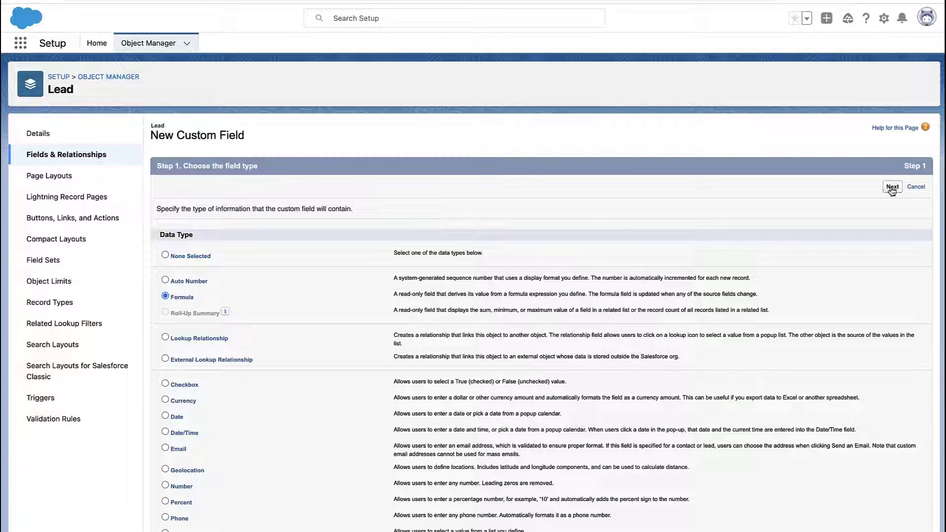
left_click(892, 186)
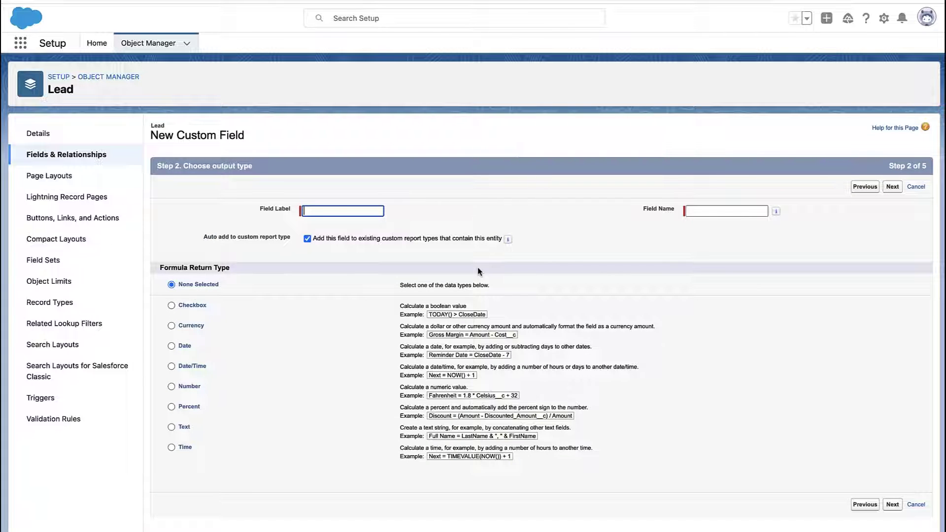
left_click(172, 386)
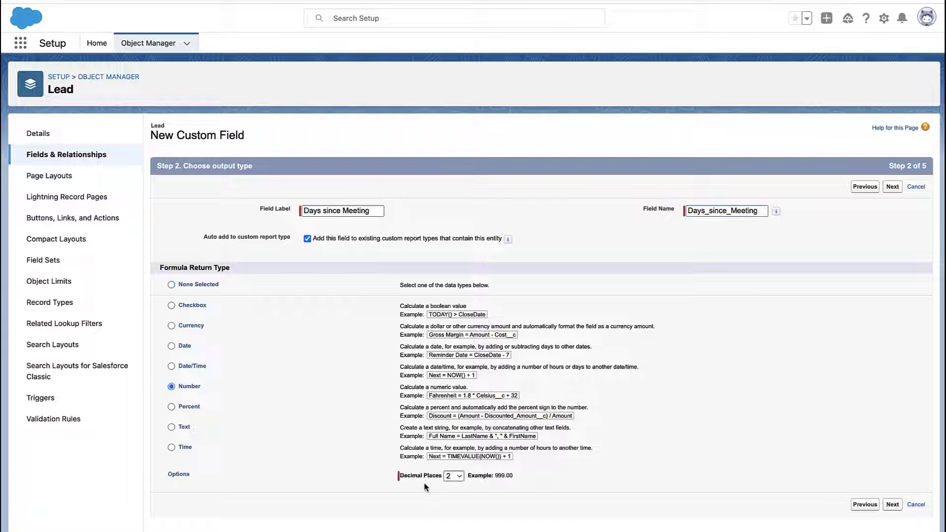
left_click(453, 476)
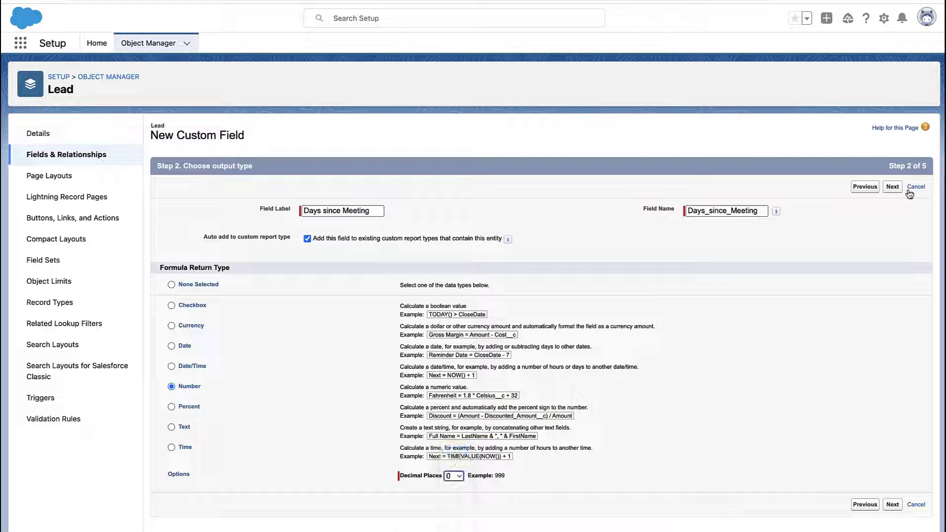
Insert First Meeting Date into the advanced formula editor
left_click(892, 186)
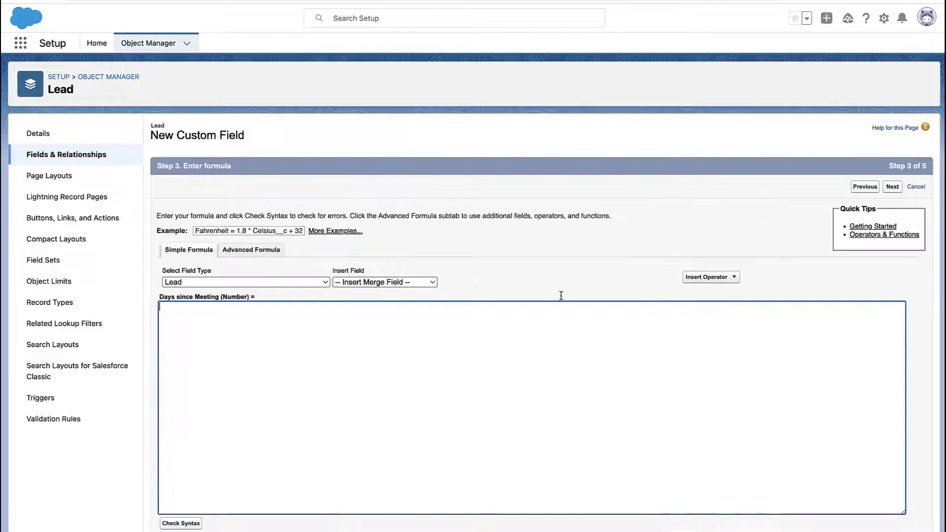
left_click(251, 250)
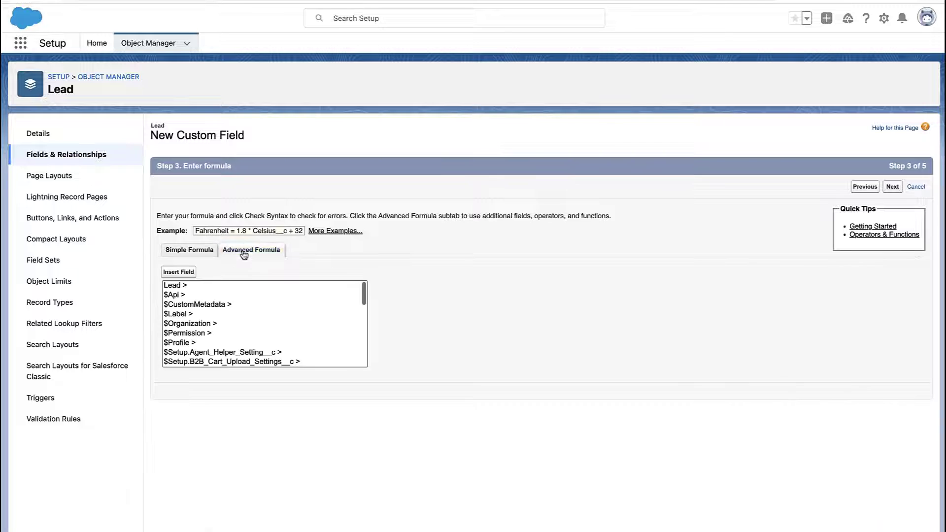
left_click(177, 272)
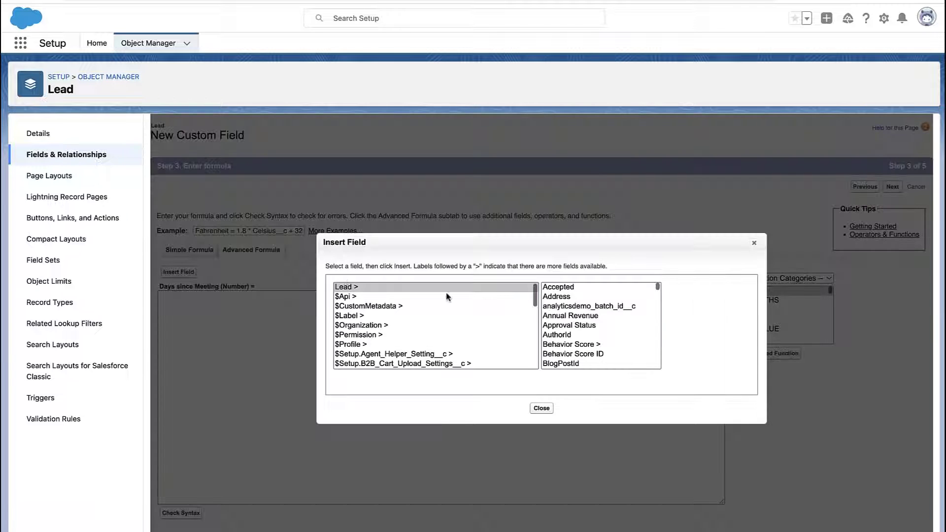
scroll("down", 3)
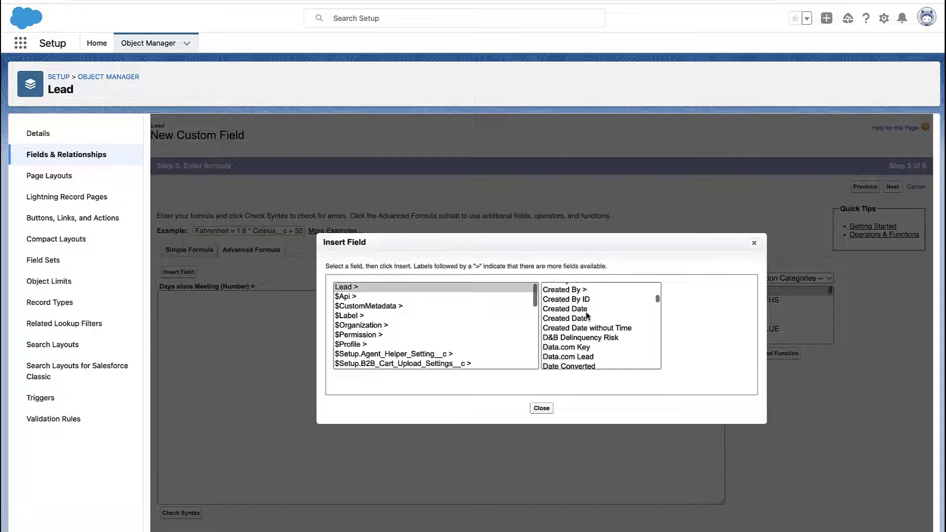
left_click(558, 310)
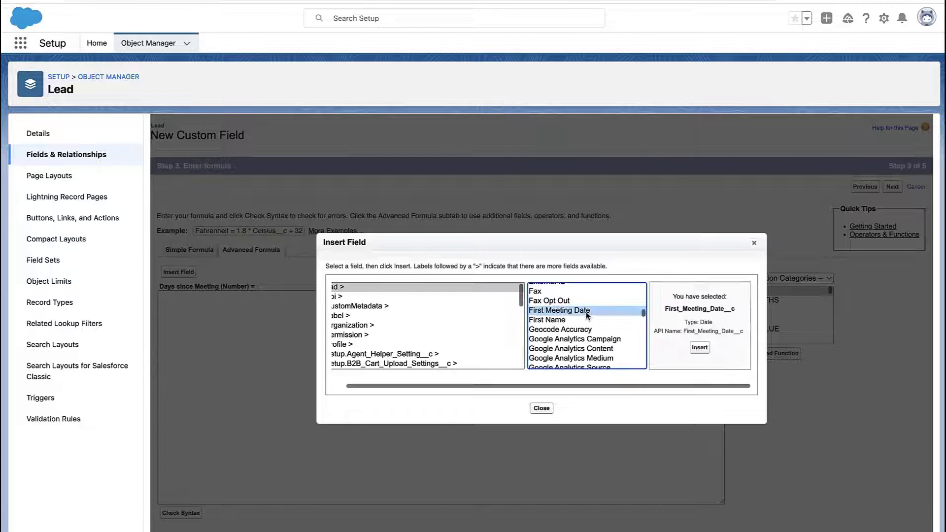
left_click(699, 347)
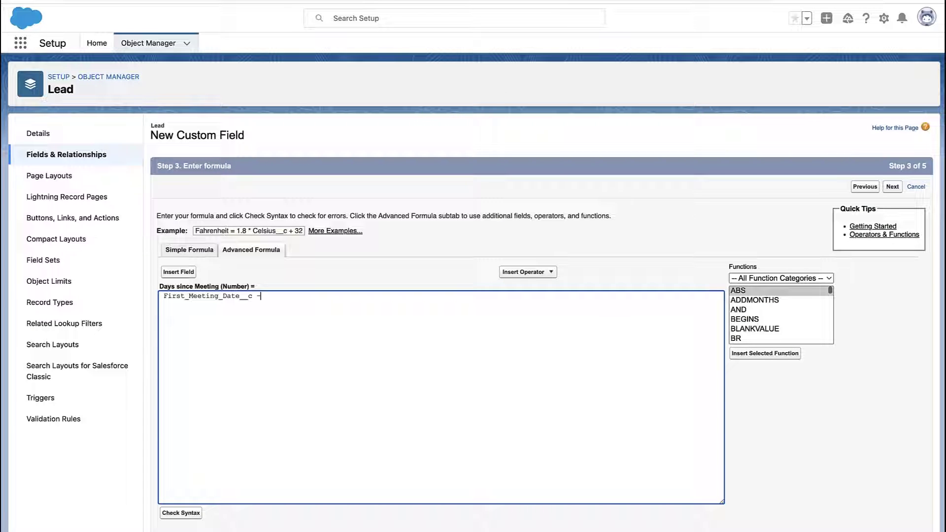
Subtract DATEVALUE(CreatedDate) from First Meeting Date and pass the syntax check
type("Dat")
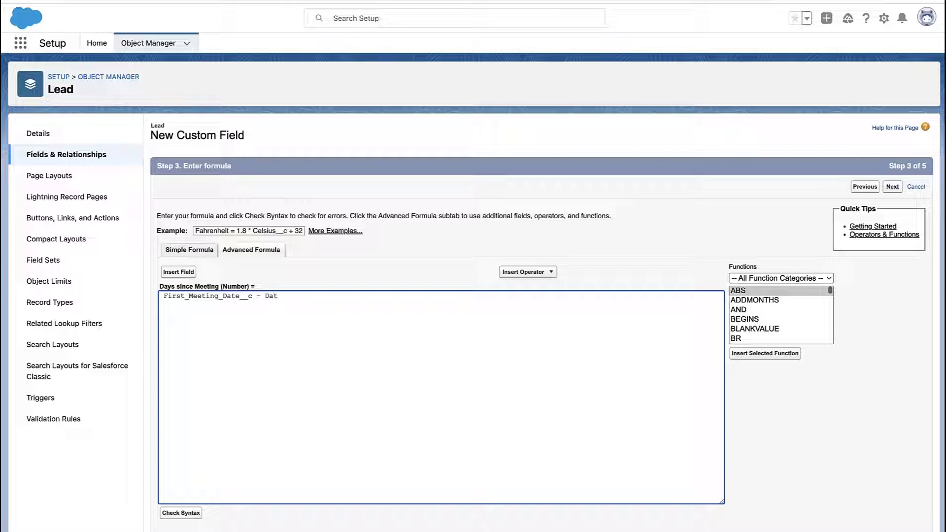
scroll("down", 3)
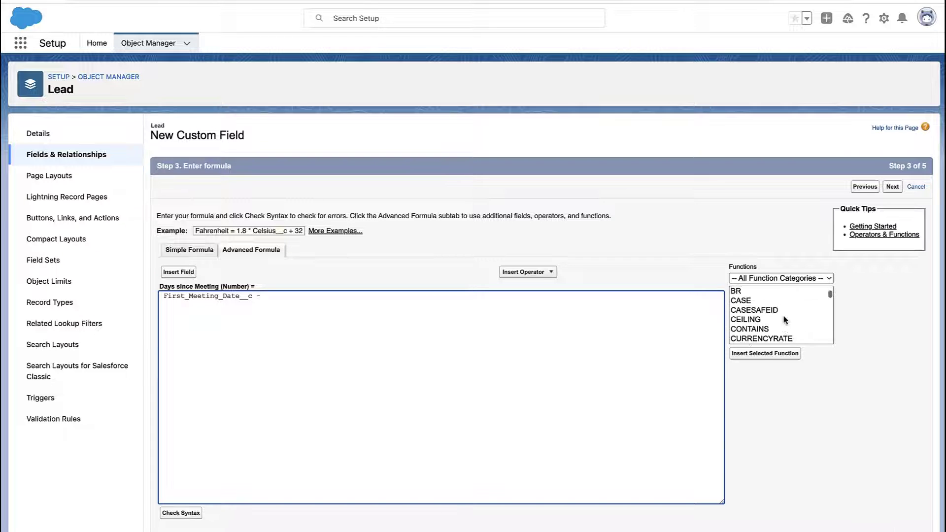
left_click(750, 320)
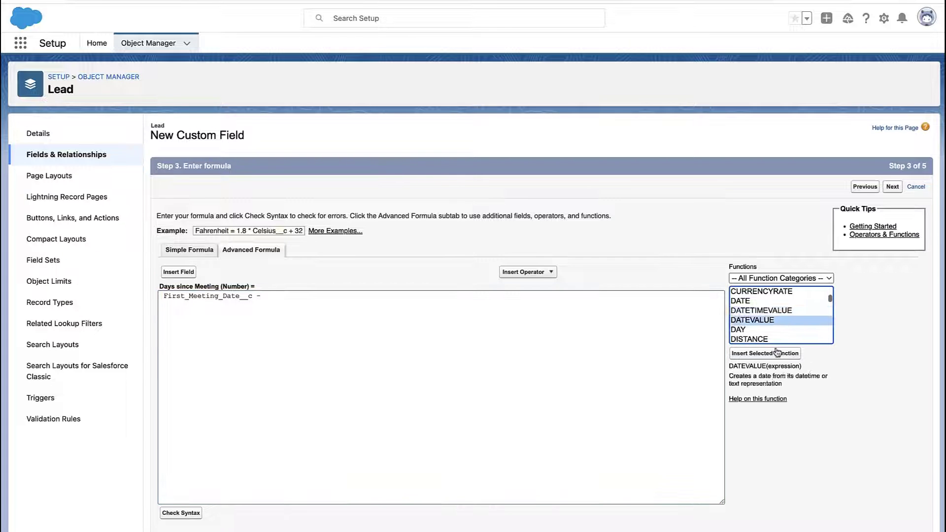
left_click(764, 353)
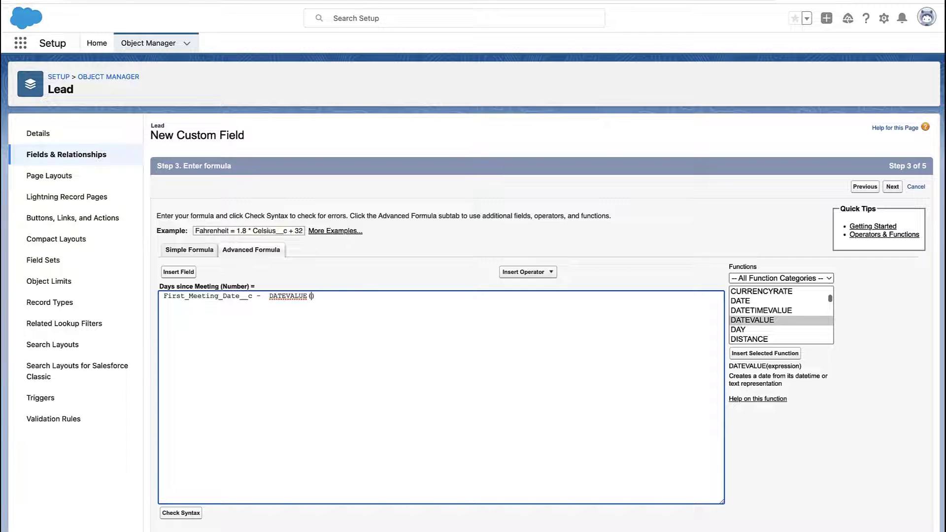
left_click(178, 271)
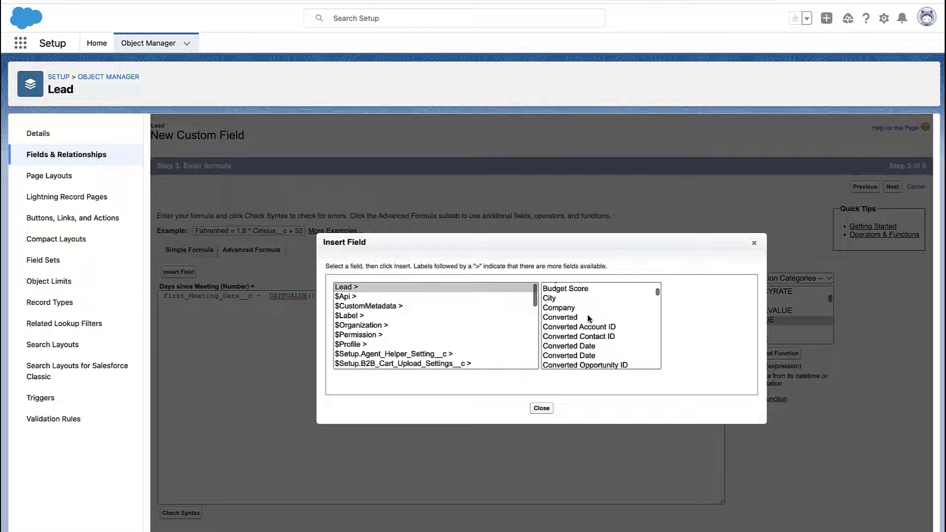
left_click(564, 331)
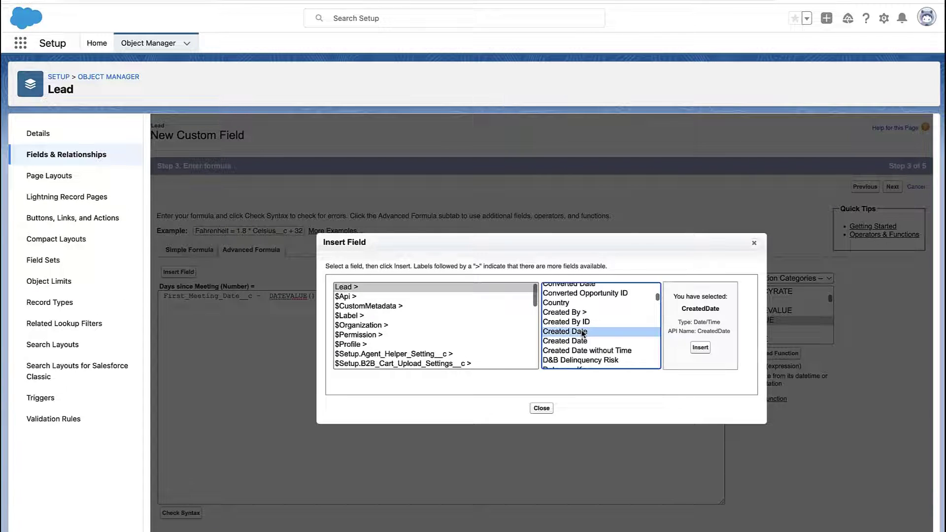
left_click(699, 347)
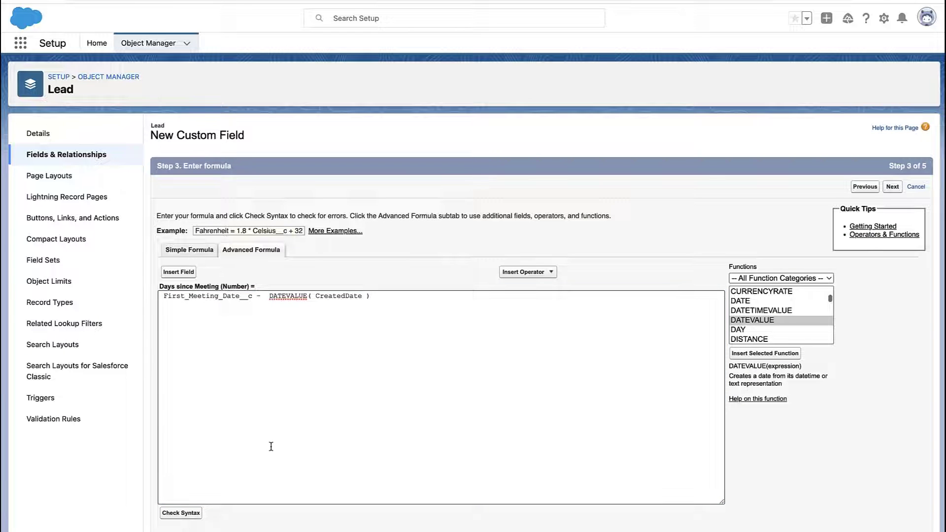
scroll("down", 3)
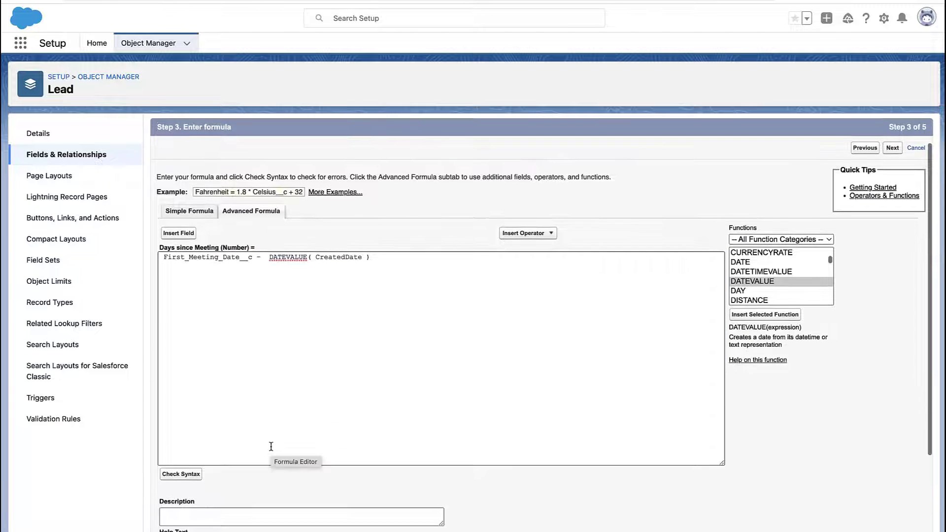
left_click(181, 473)
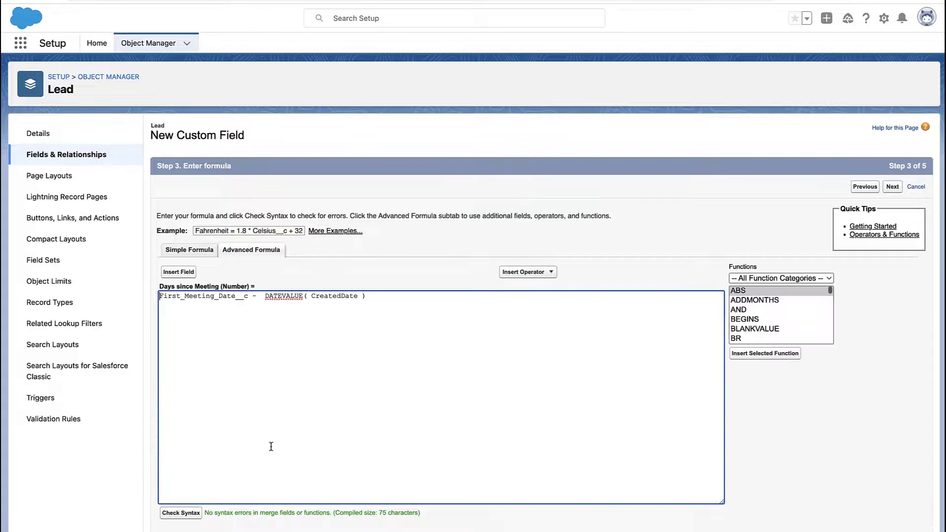
scroll("down", 3)
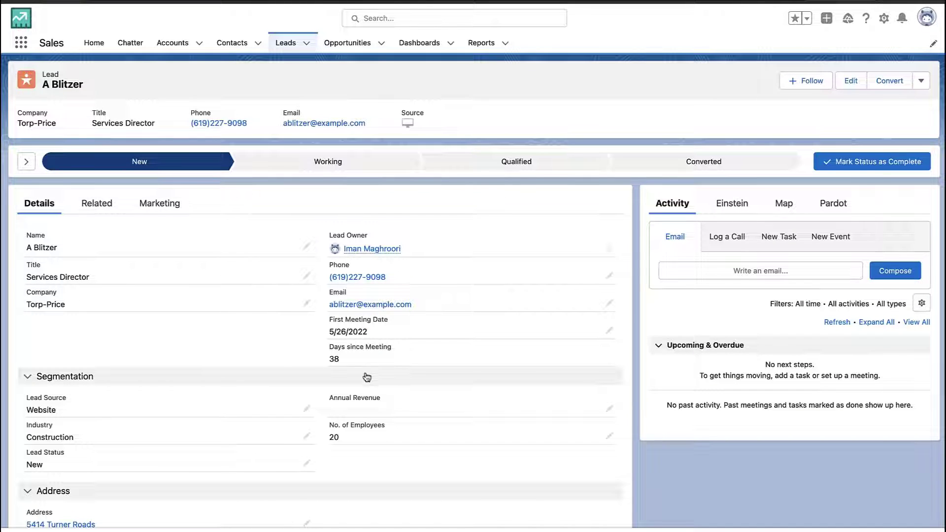
mouse_move(609, 331)
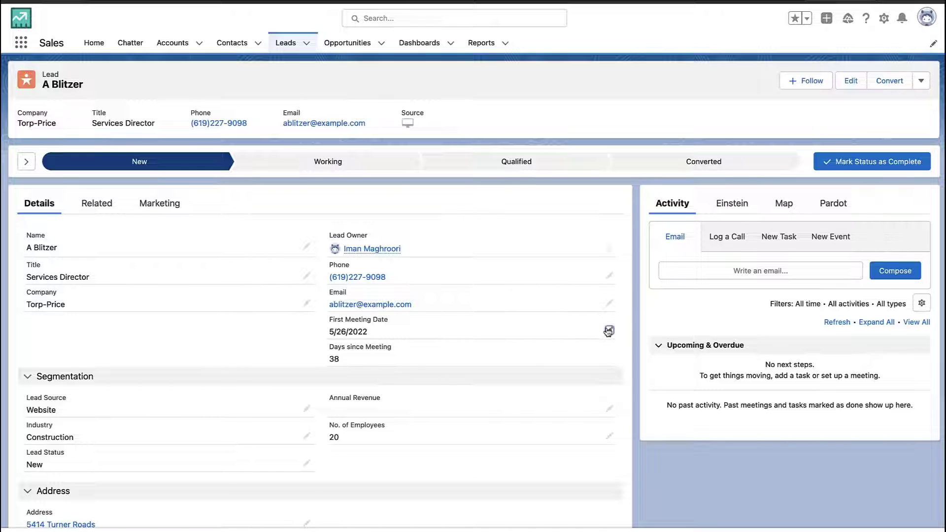
left_click(608, 330)
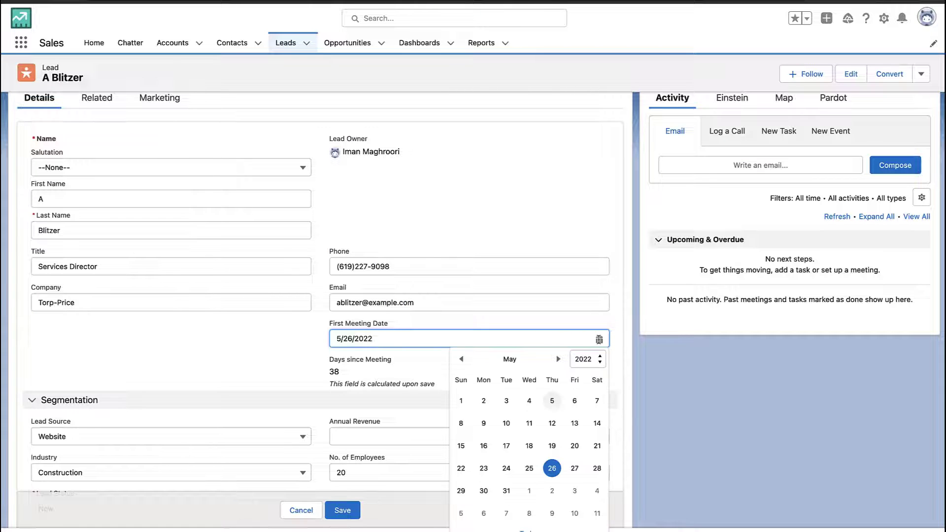
left_click(506, 422)
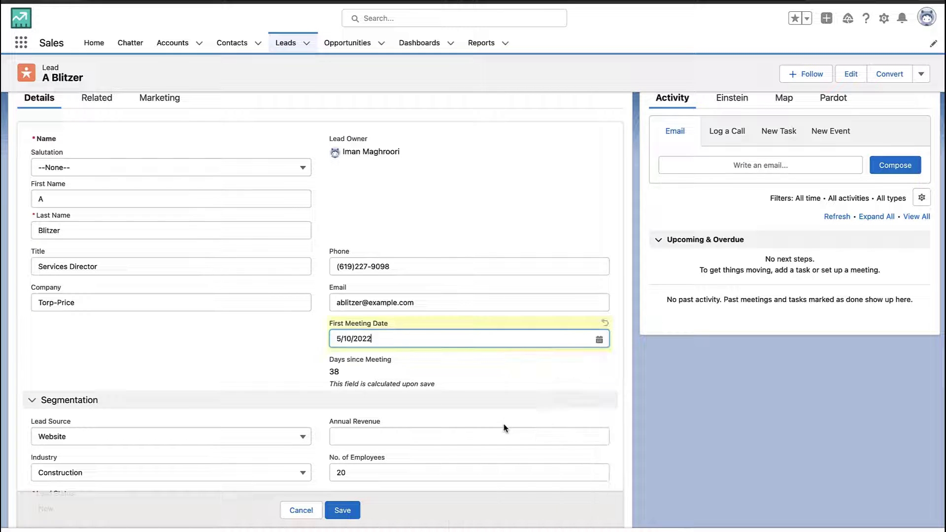
left_click(342, 510)
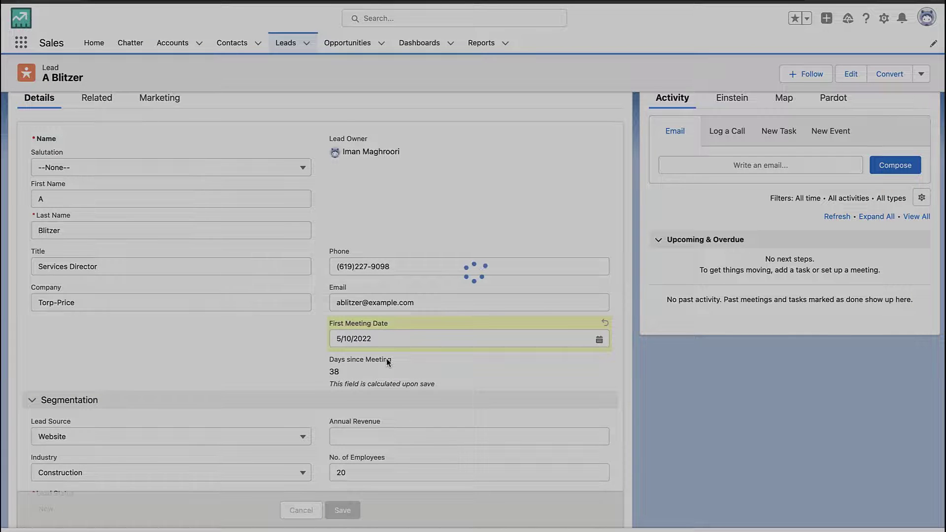
left_click(342, 510)
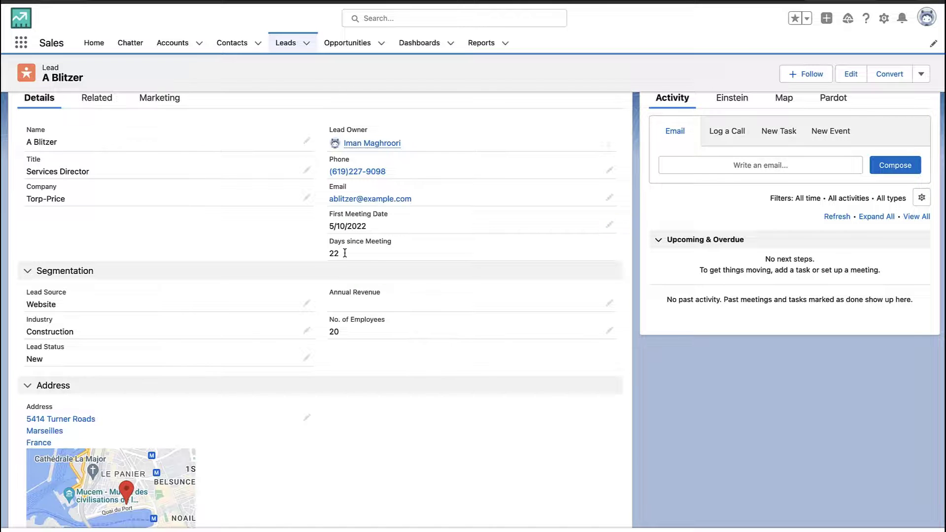